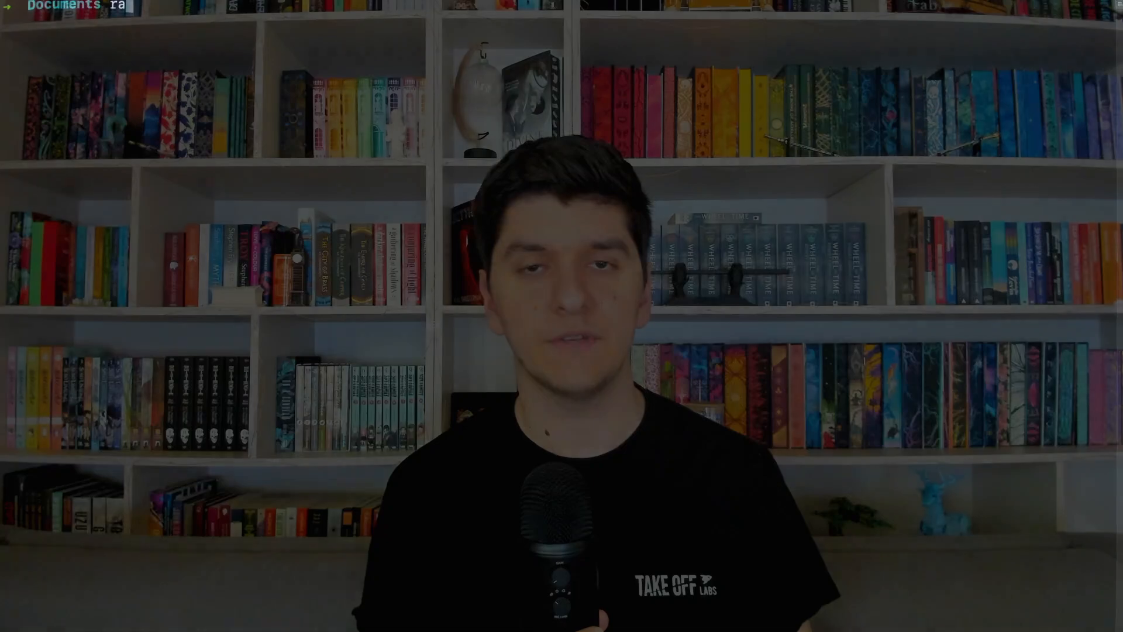
# Generate the bake_off app with 'rails new bake_off --database postgresql --css tailwind' and let gems install.
pyautogui.write('ils new')
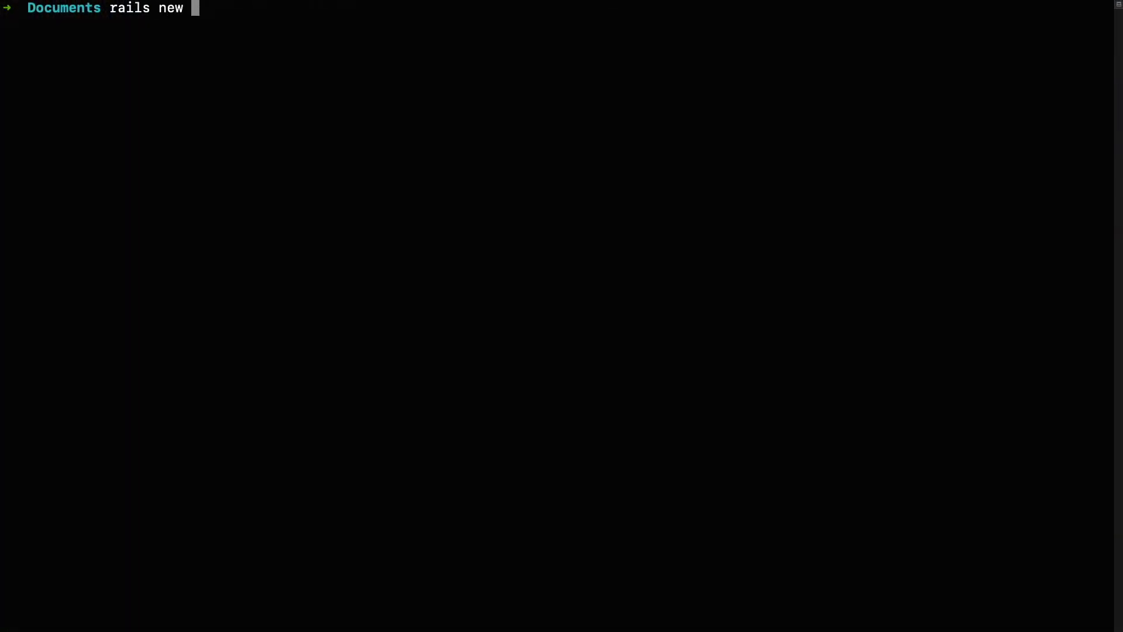
pyautogui.write('bake_o')
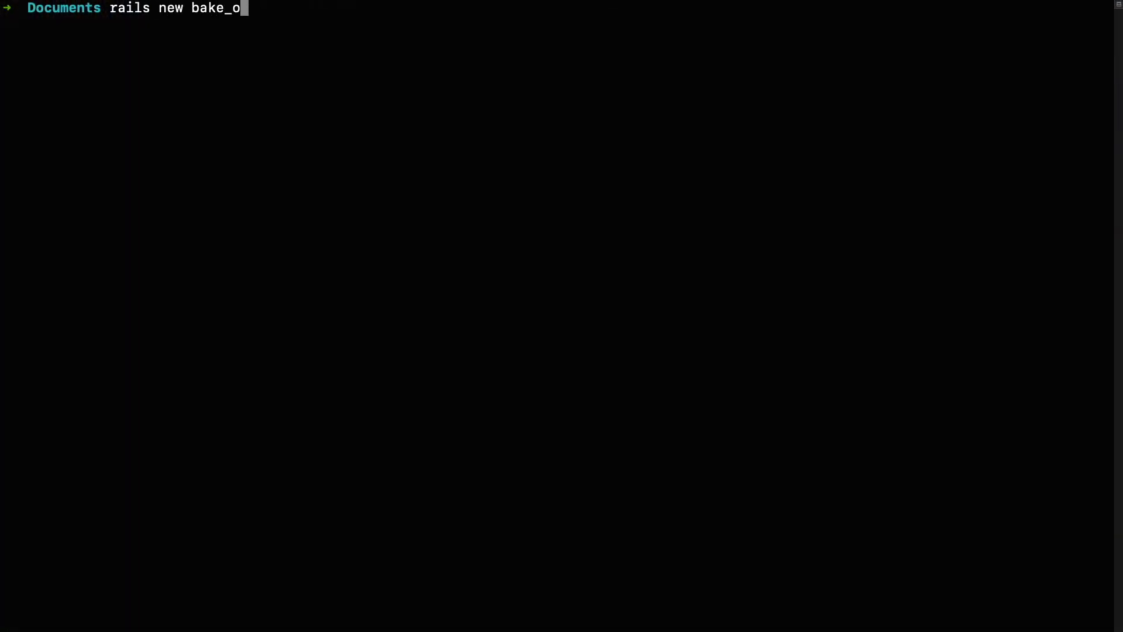
pyautogui.write('ff --')
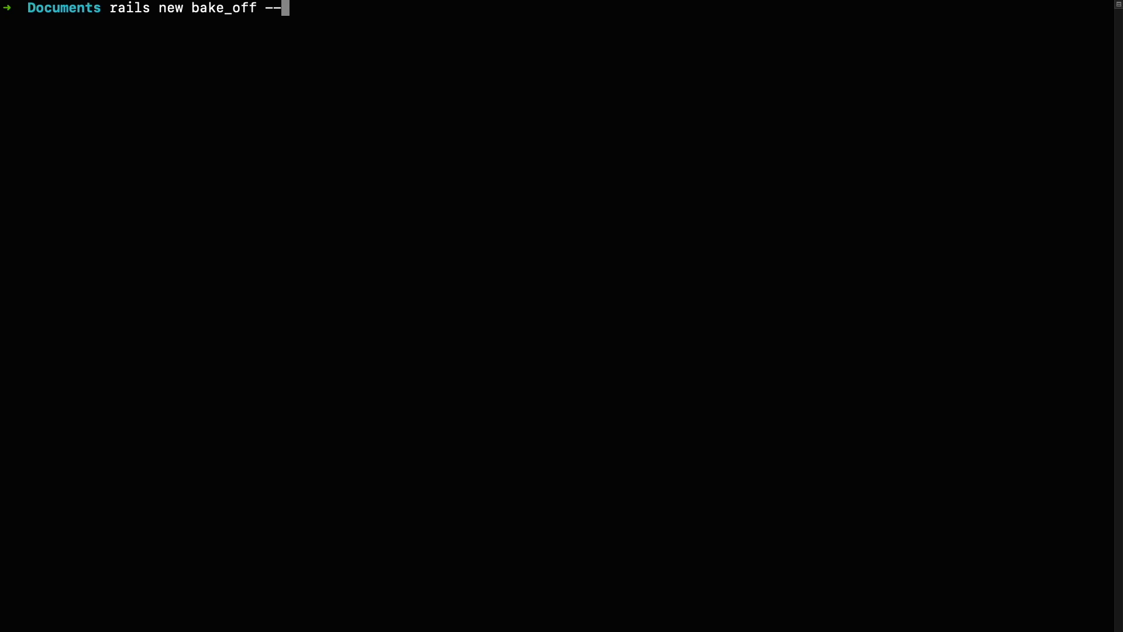
pyautogui.write('database')
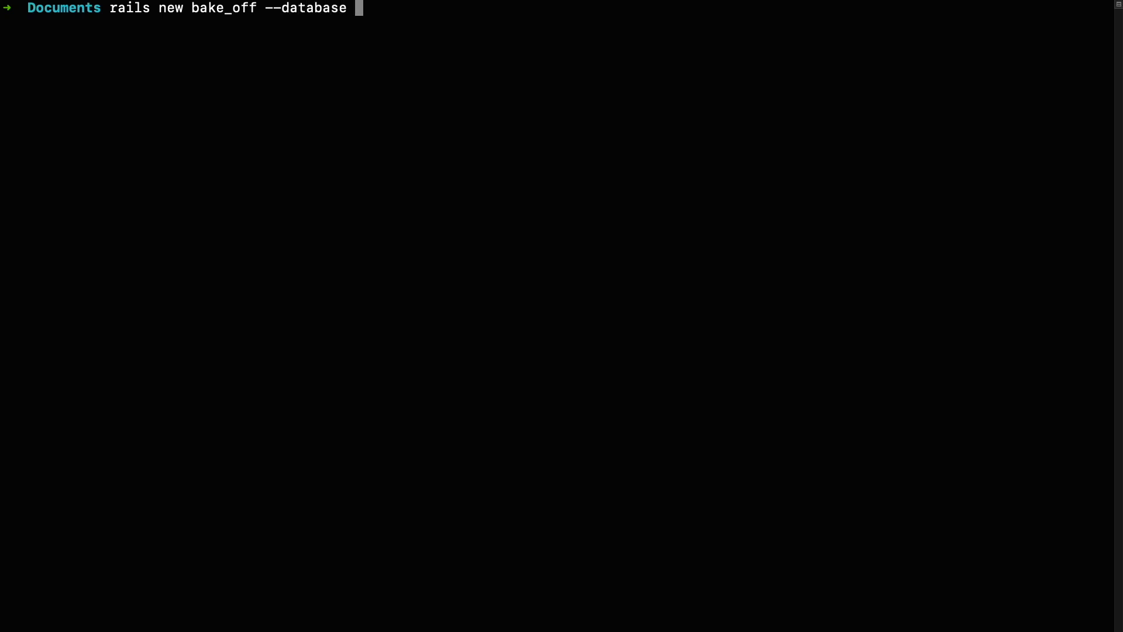
pyautogui.write('postgresql')
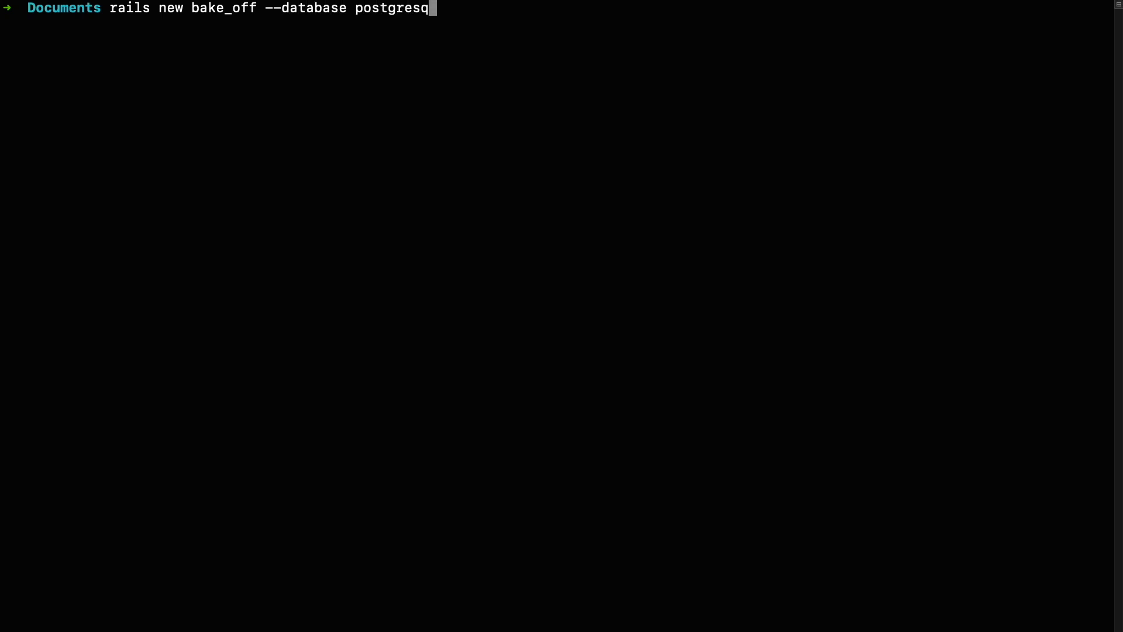
pyautogui.write('l --c')
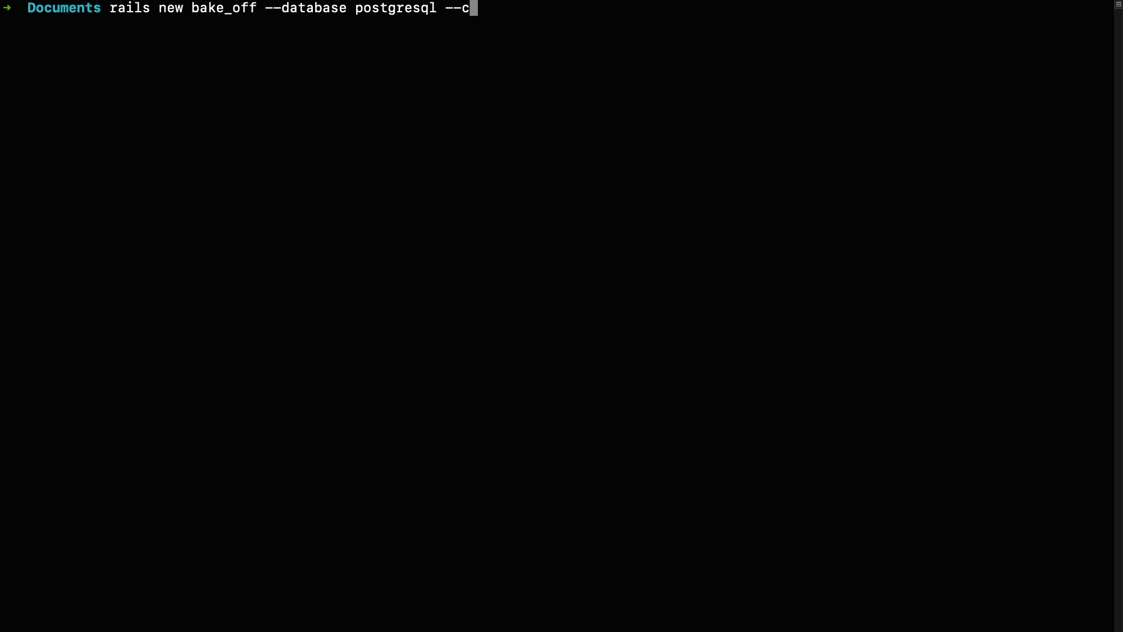
pyautogui.write('ss tailw')
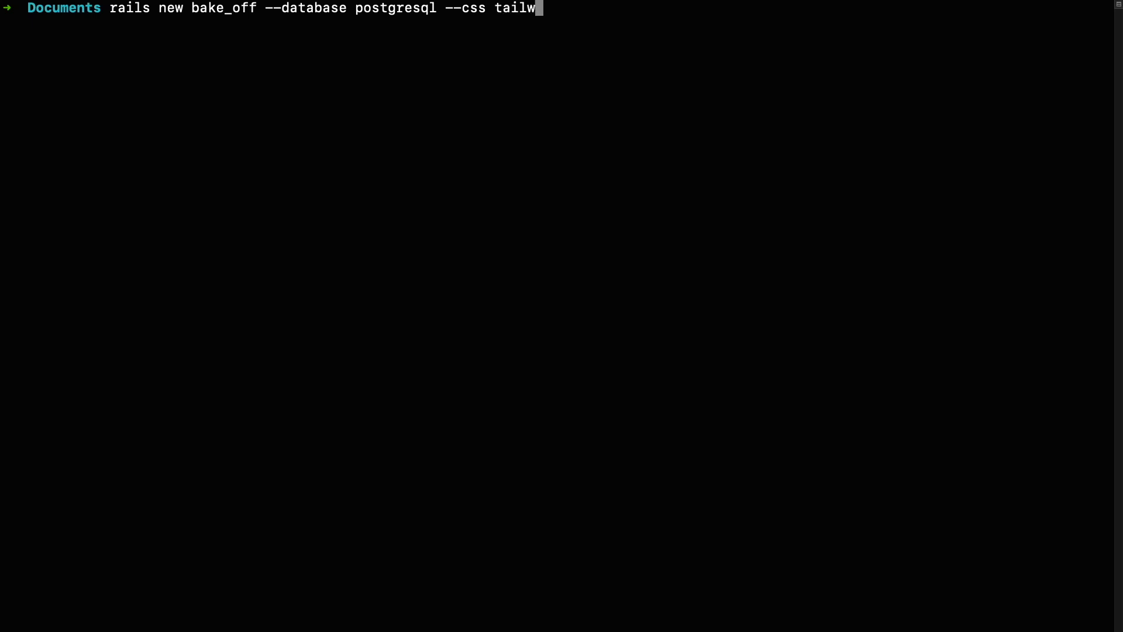
pyautogui.write('ind')
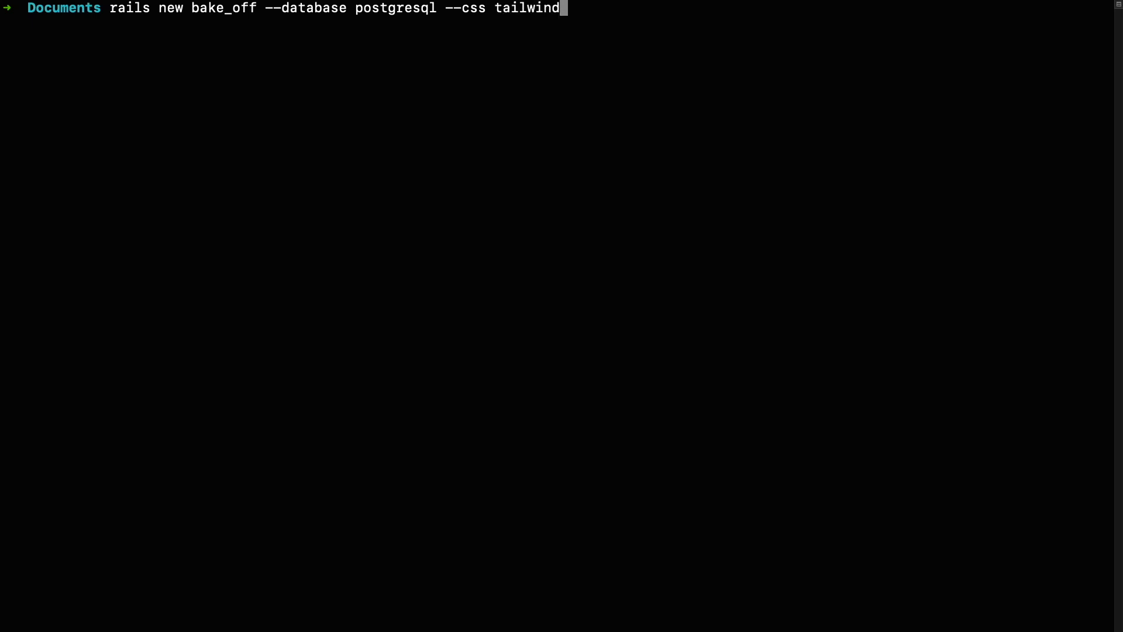
pyautogui.press('Return')
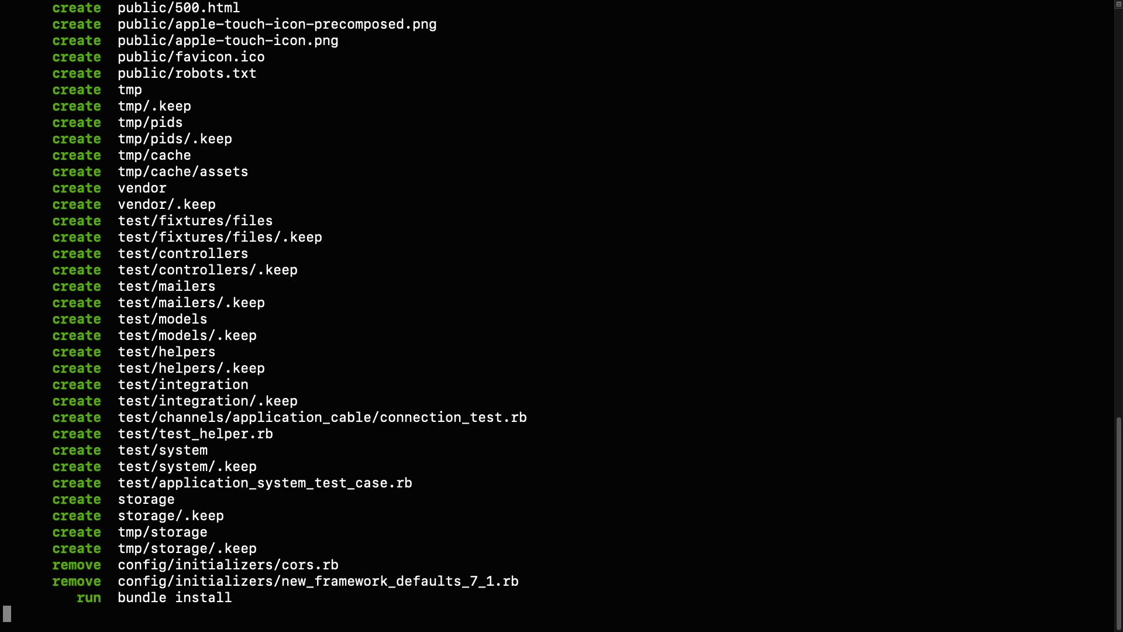
pyautogui.scroll(-3)
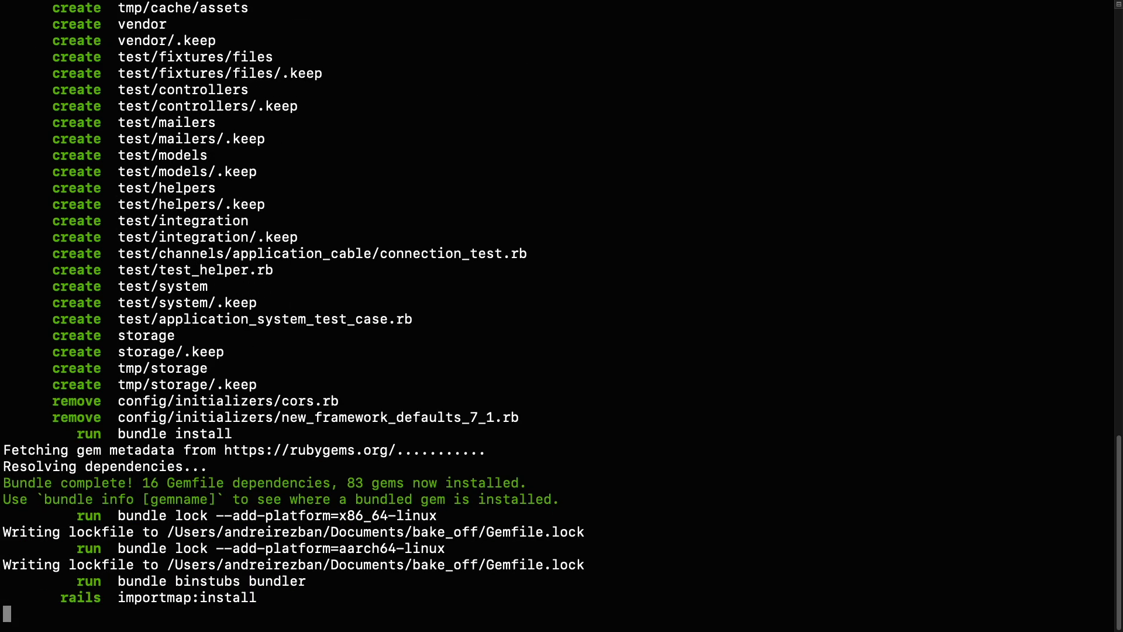
pyautogui.scroll(-3)
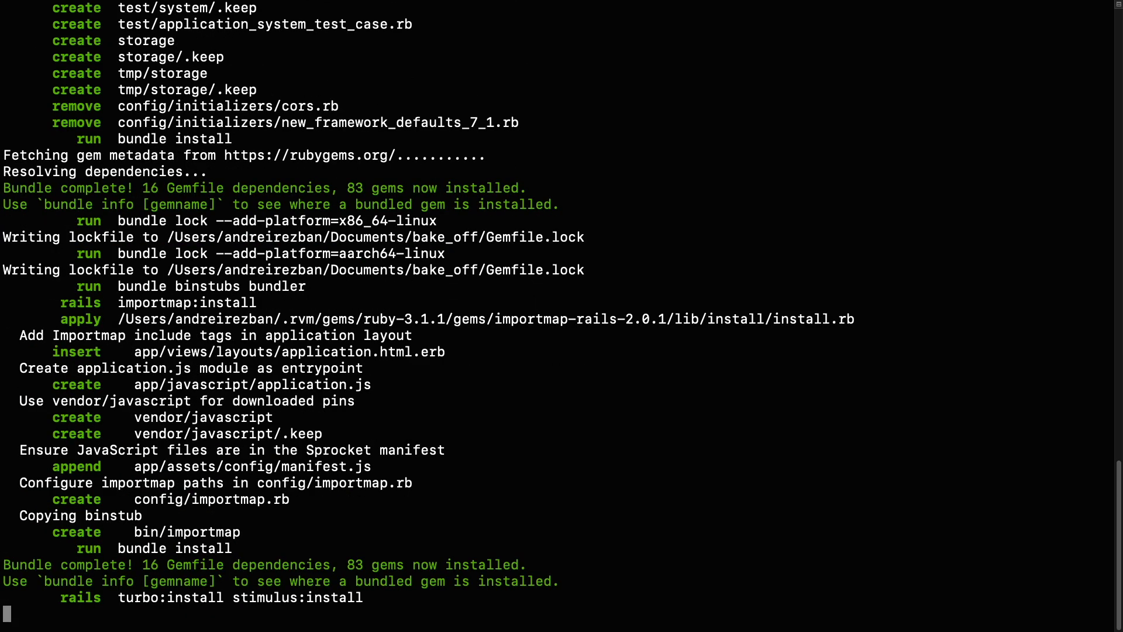
pyautogui.scroll(-3)
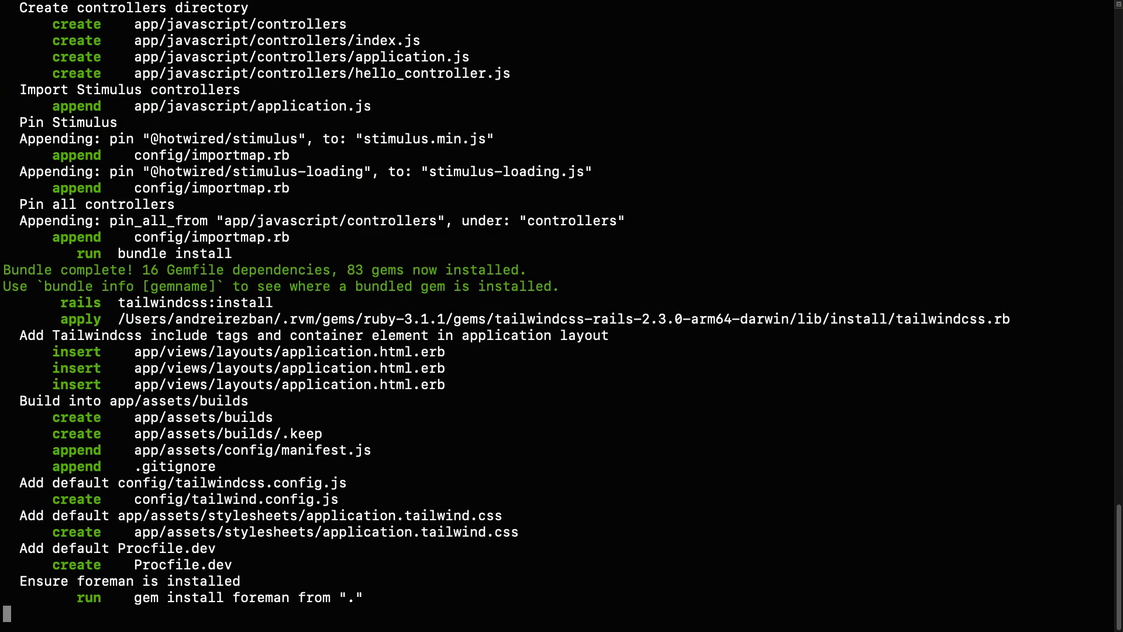
pyautogui.scroll(-3)
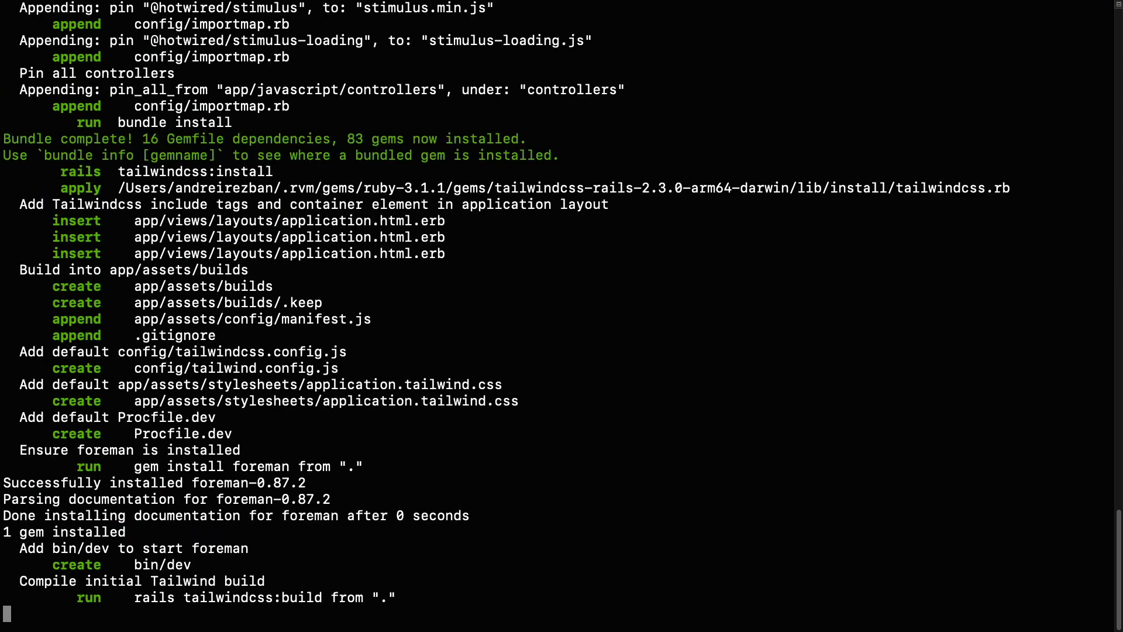
pyautogui.scroll(-3)
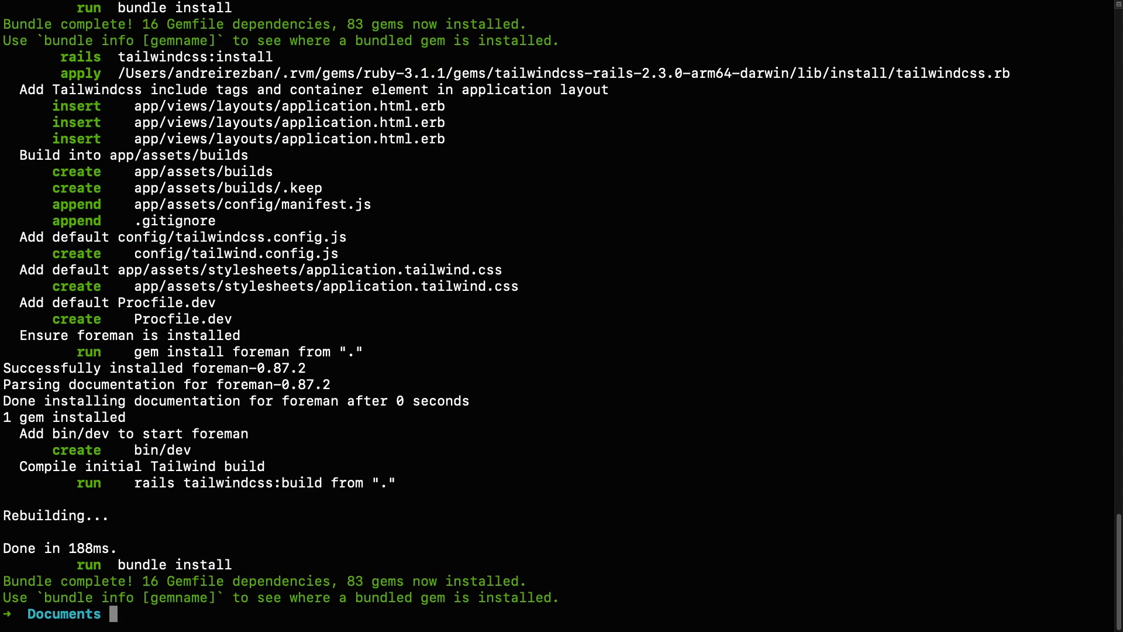
# Change into the bake_off project directory.
pyautogui.write('cd b')
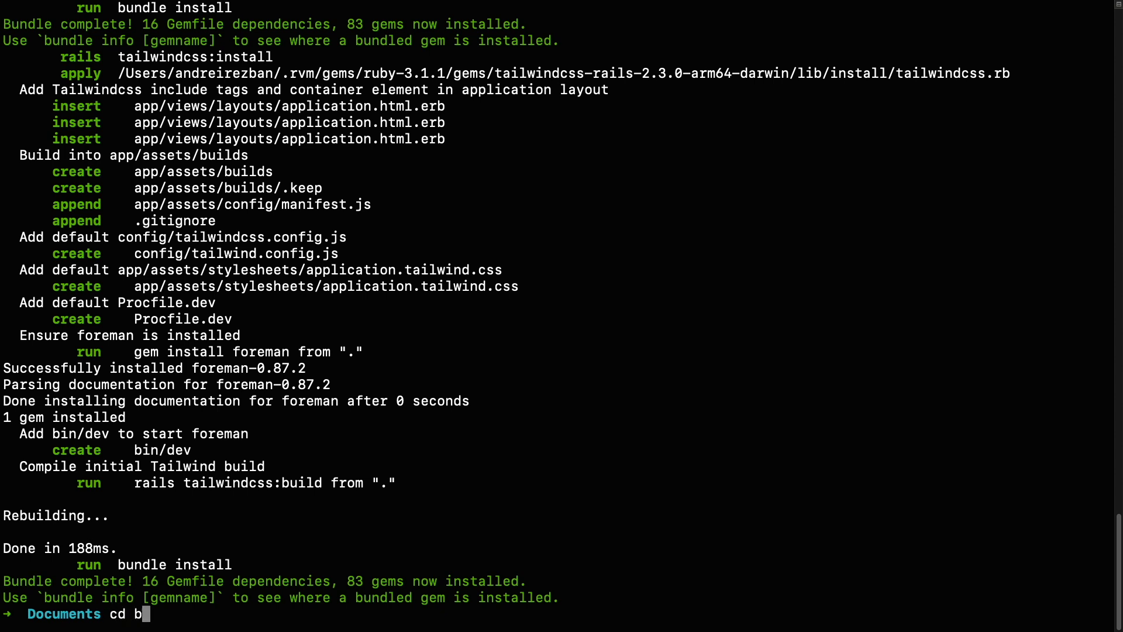
pyautogui.write('ake_off')
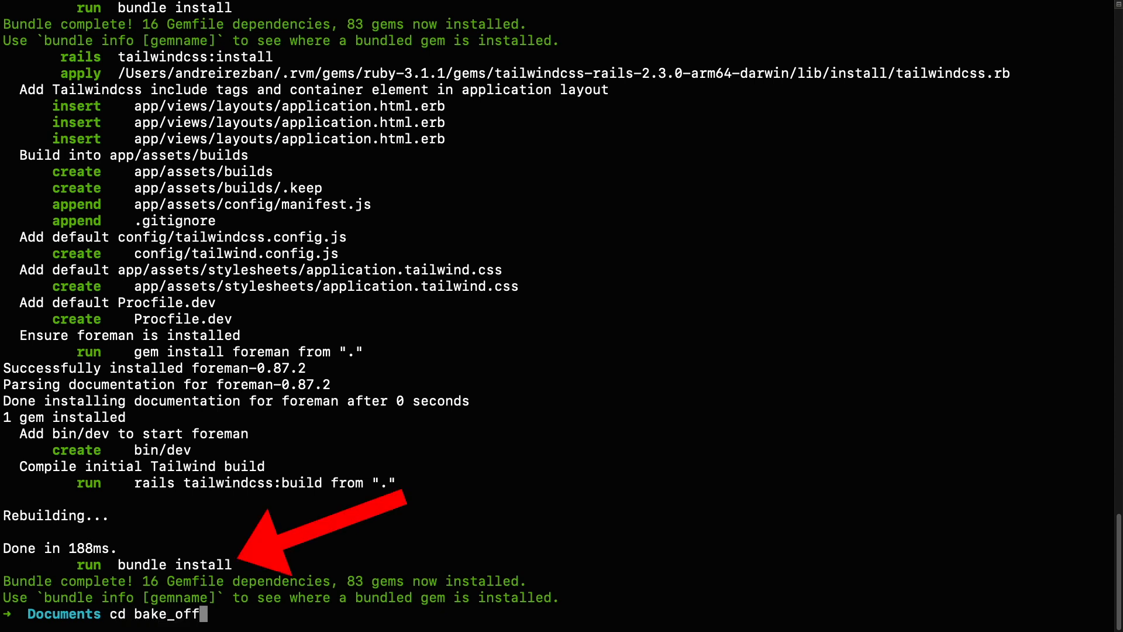
pyautogui.press('Return')
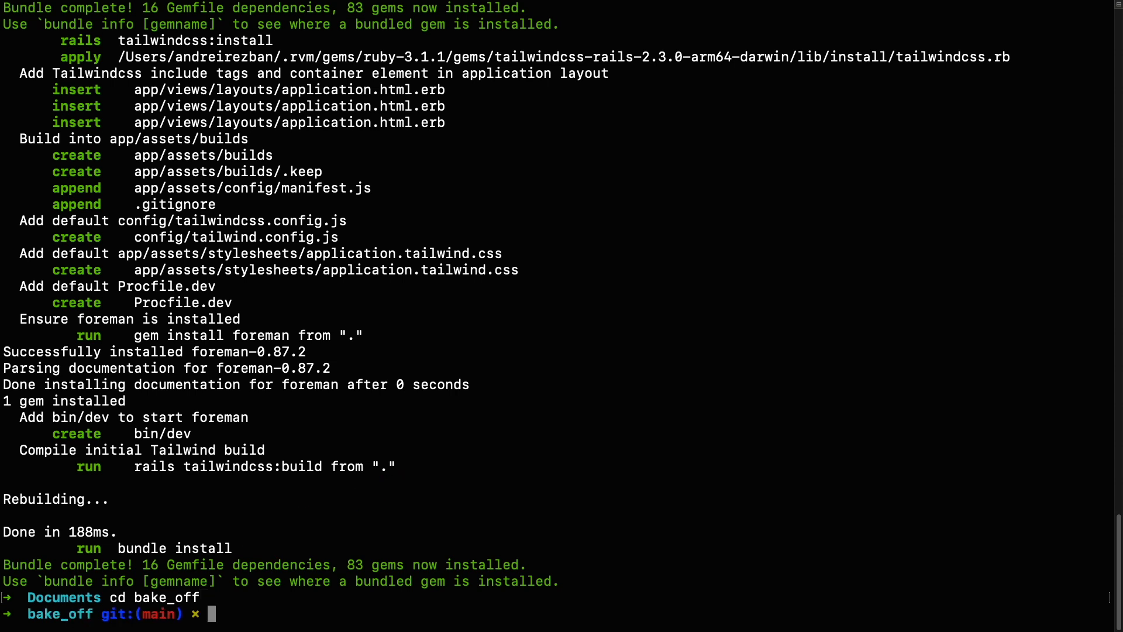
# Create the bake_off_development and bake_off_test databases with rails db:create.
pyautogui.write('r')
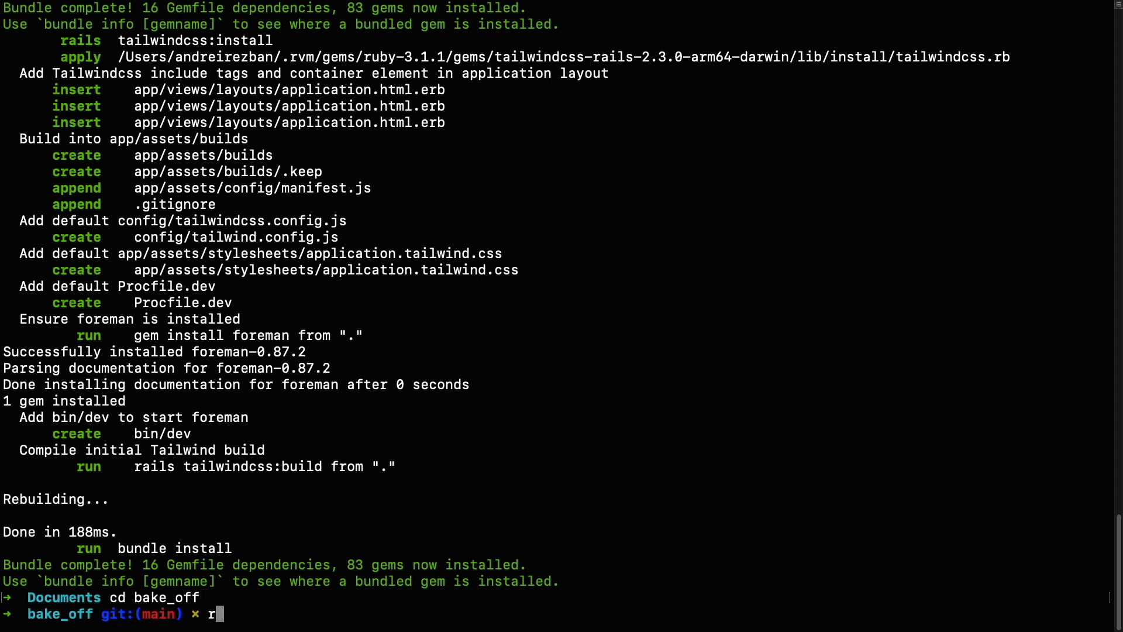
pyautogui.write('ails db')
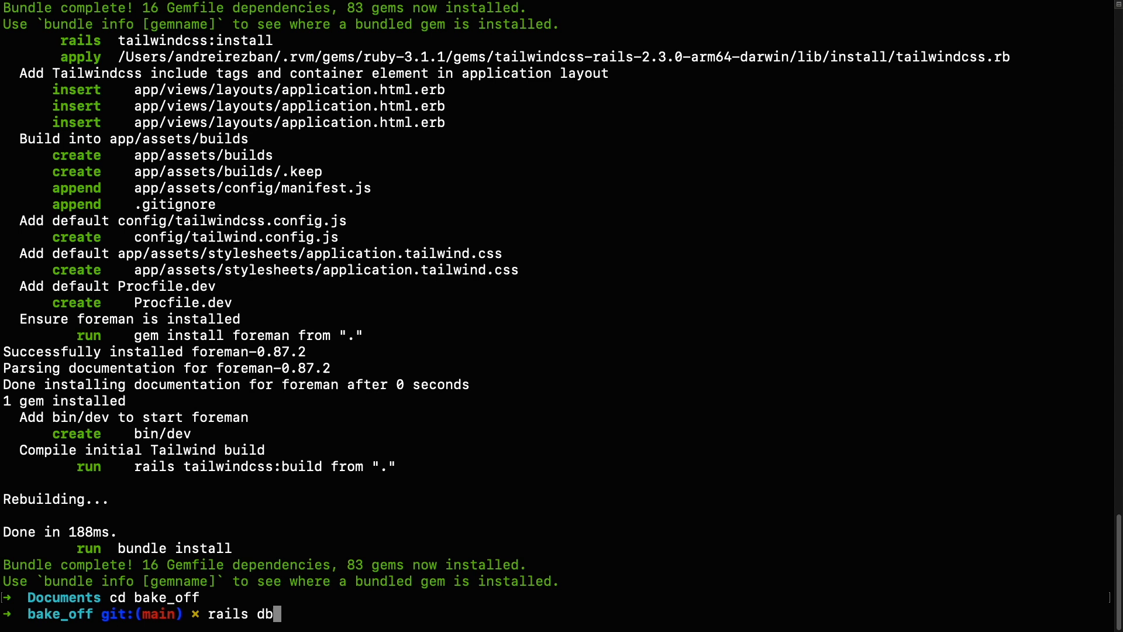
pyautogui.write(':create')
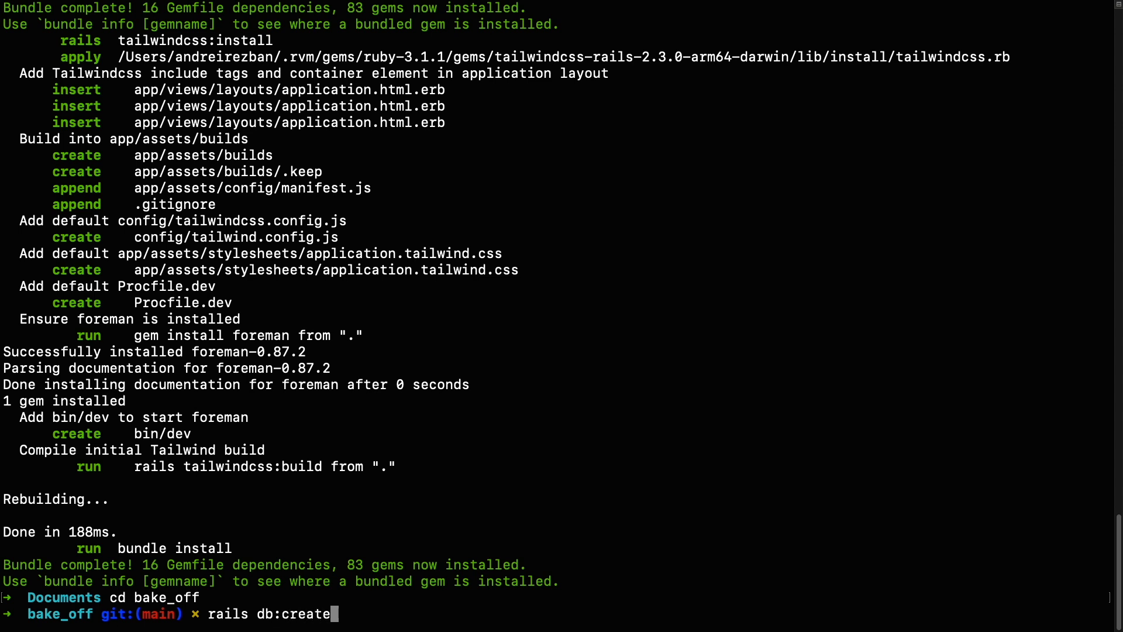
pyautogui.press('Return')
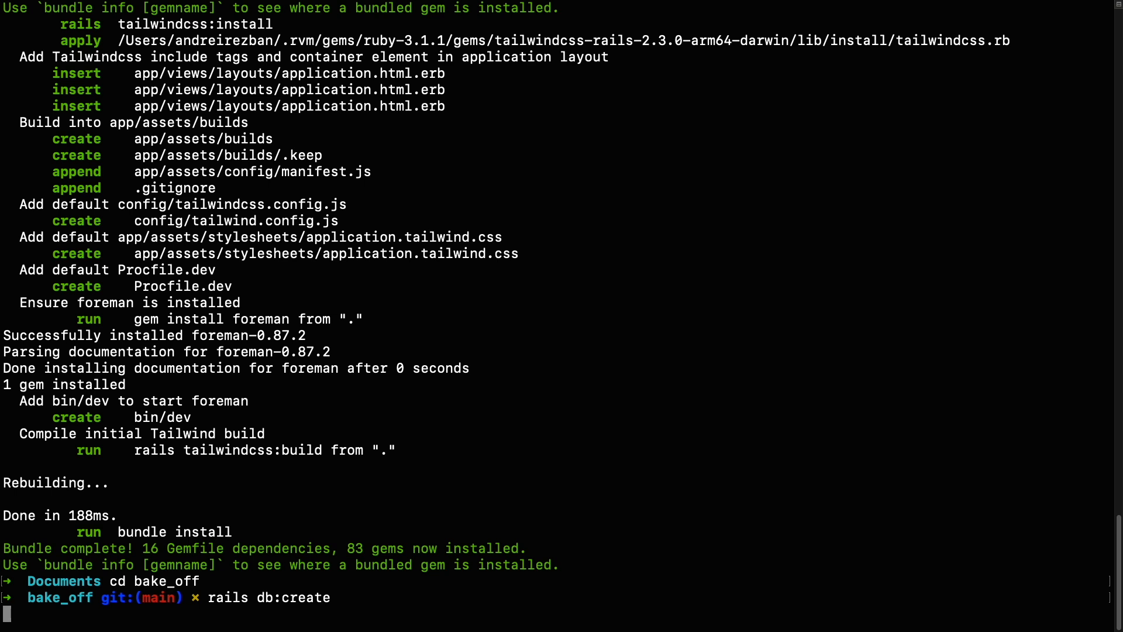
pyautogui.press('Return')
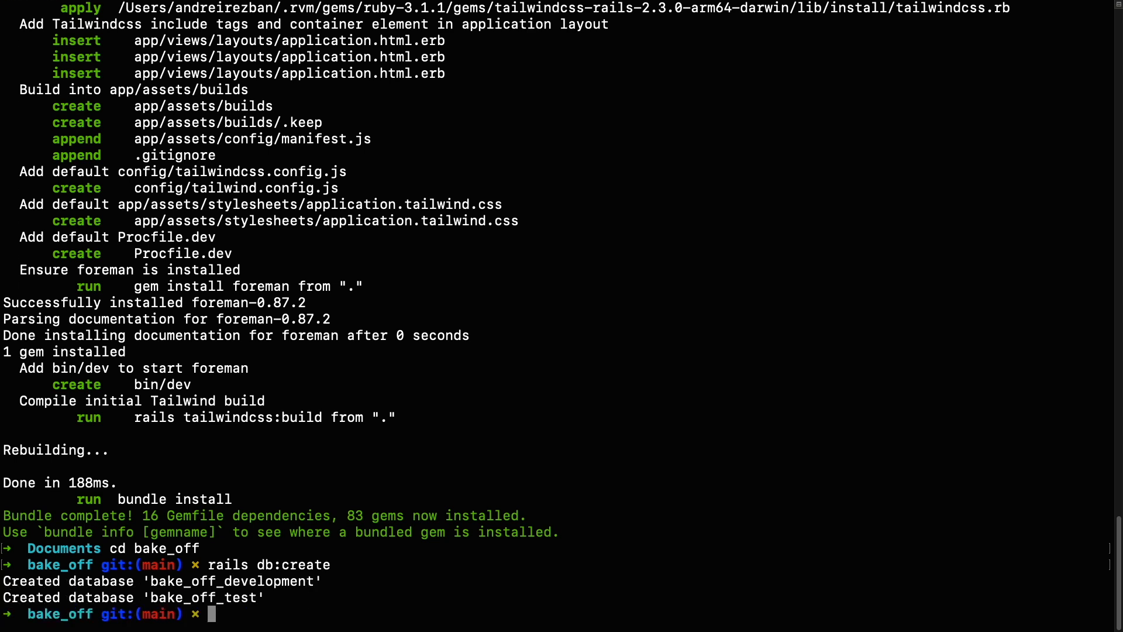
# Run ./bin/dev to start the development server and watch root-page requests complete OK.
pyautogui.write('./')
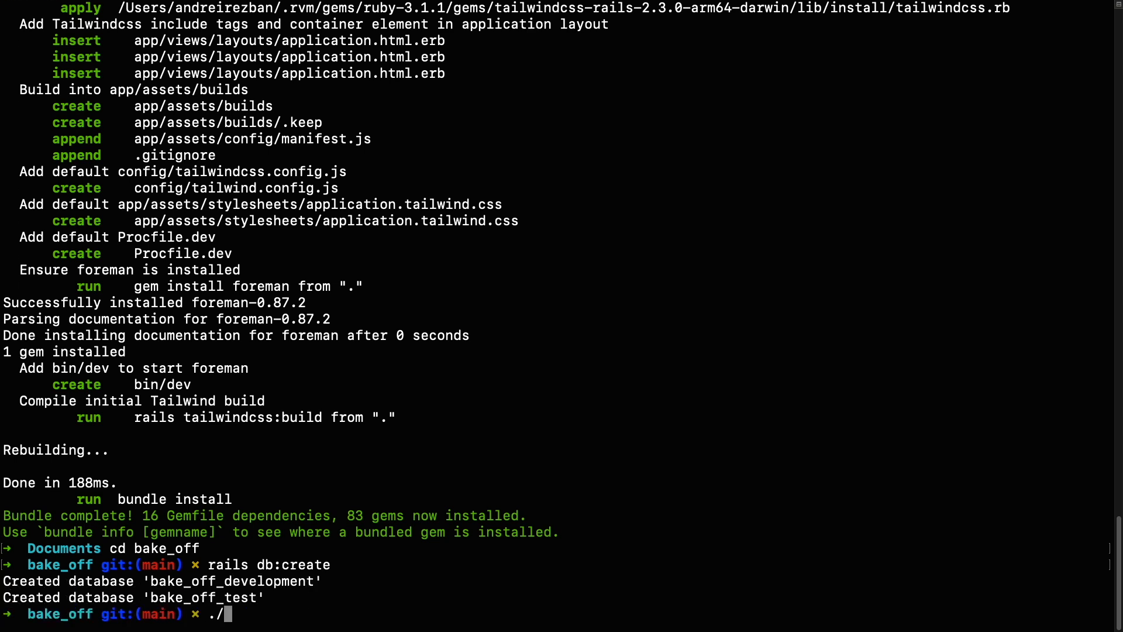
pyautogui.write('bin/dev')
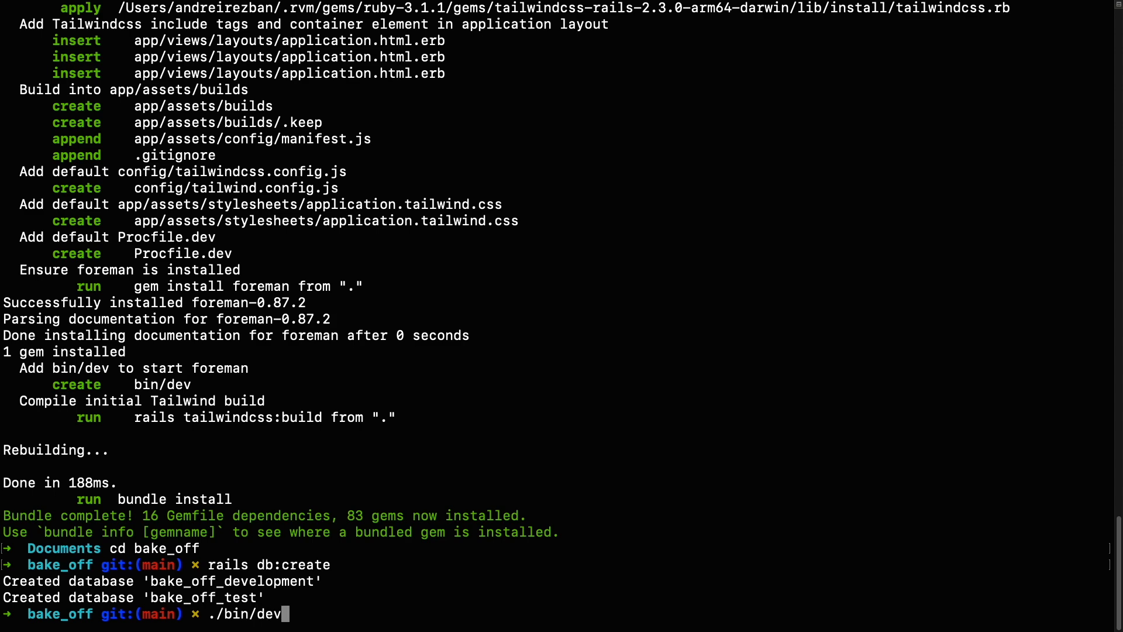
pyautogui.press('Return')
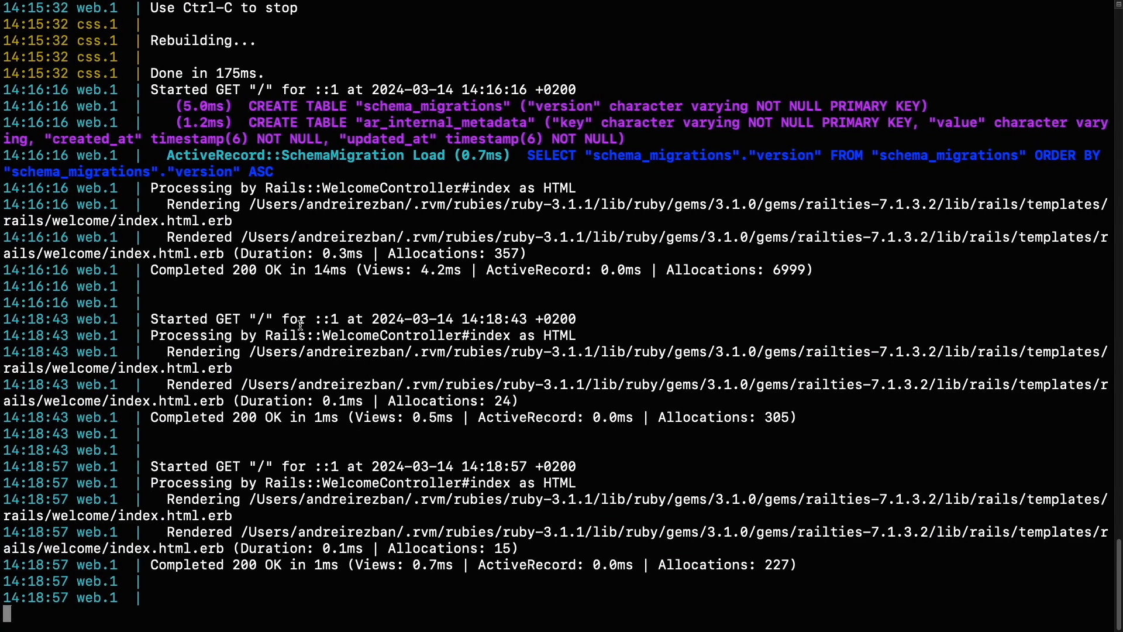
pyautogui.moveTo(219, 473)
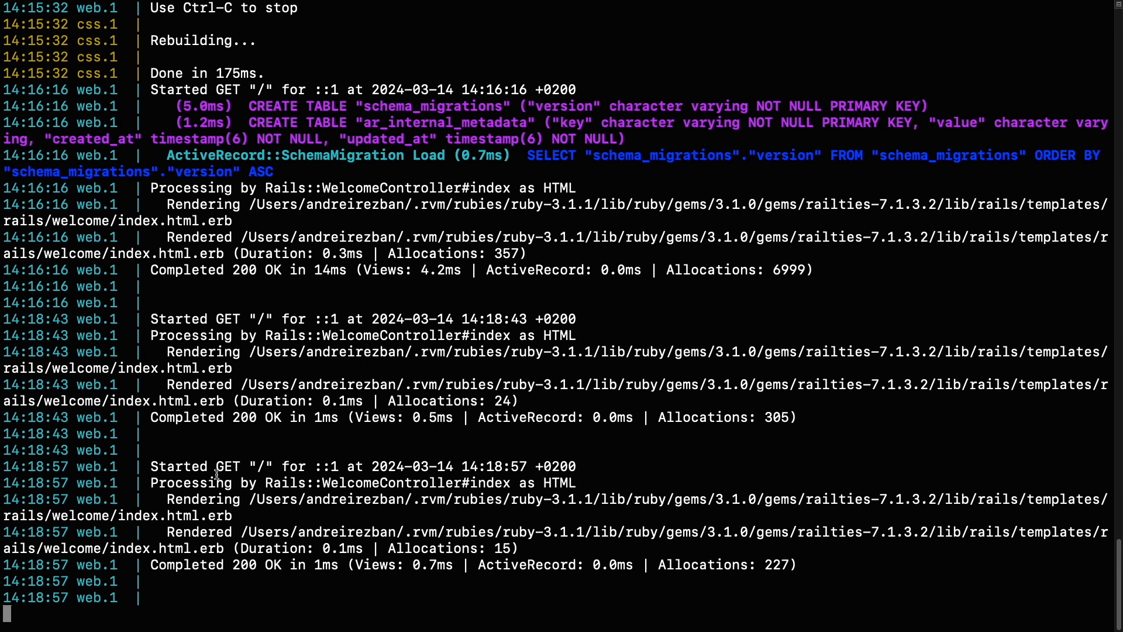
# Stop the server with Ctrl+C, then reload localhost:3000 in Chrome to see connection refused.
pyautogui.press('ctrl+c')
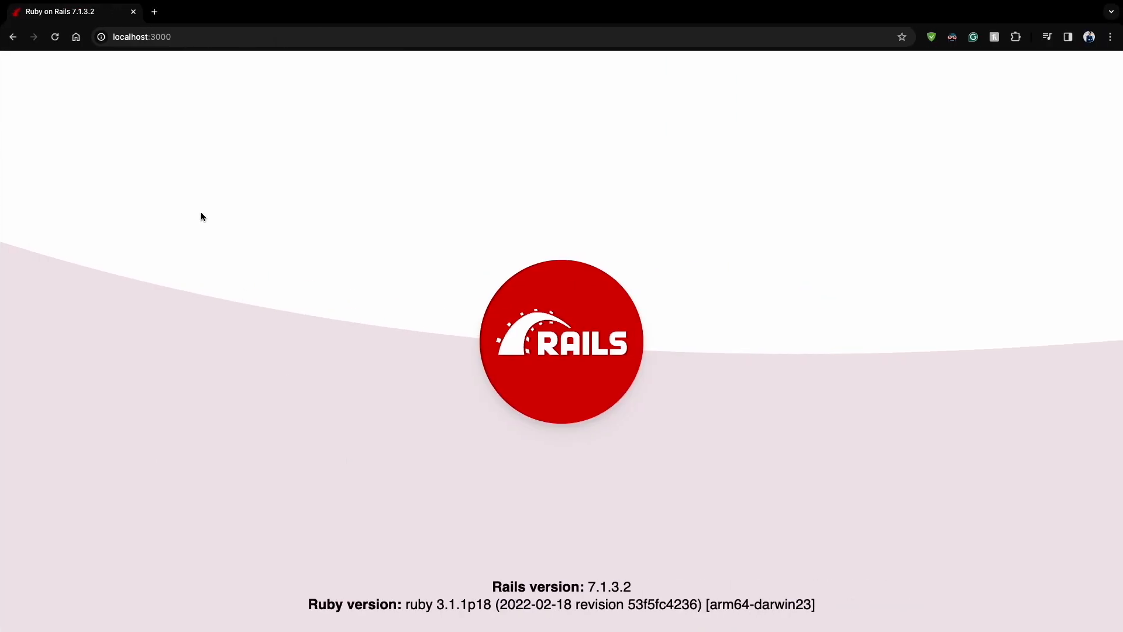
pyautogui.click(55, 36)
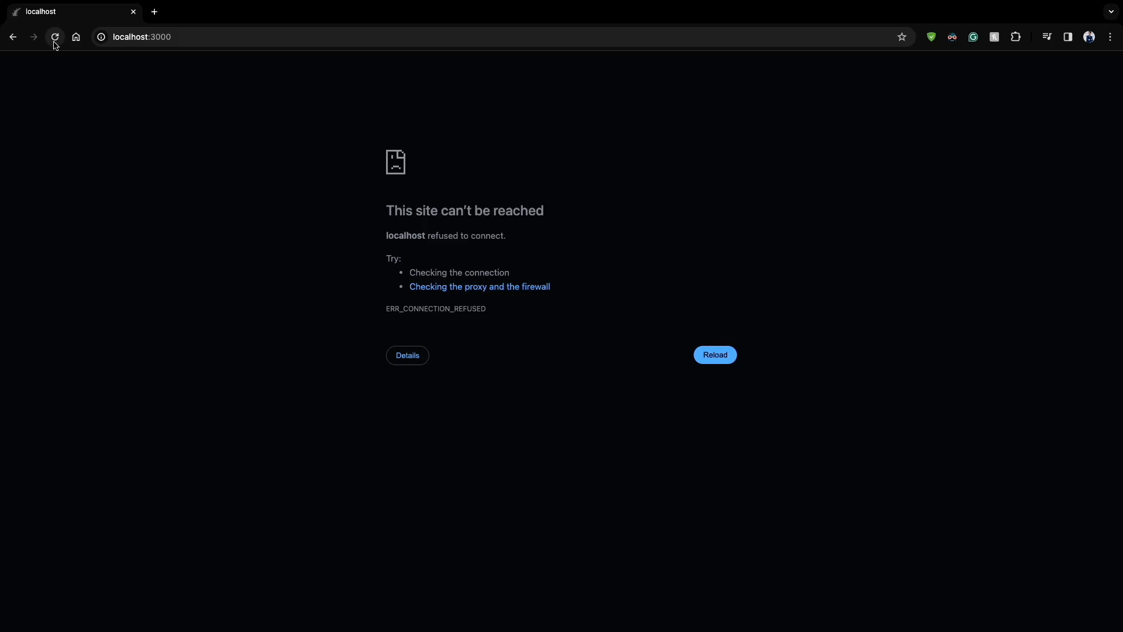